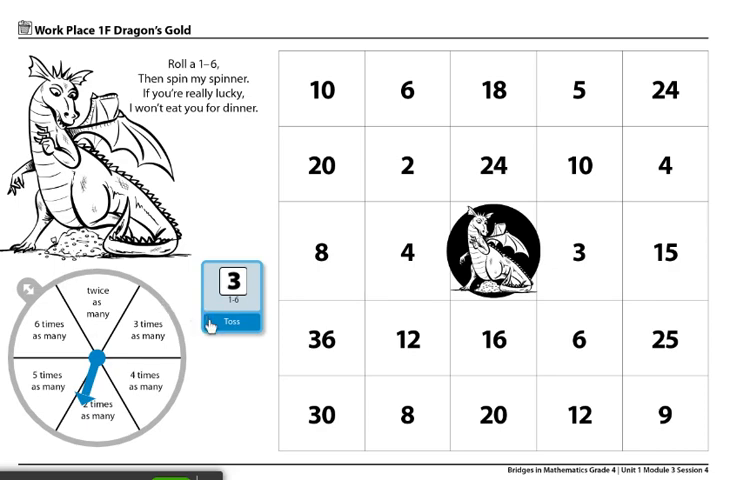
Roll a 1 with the spinner on 2 times as many and cross out 2
{"action": "left_click", "coordinate": [237, 322]}
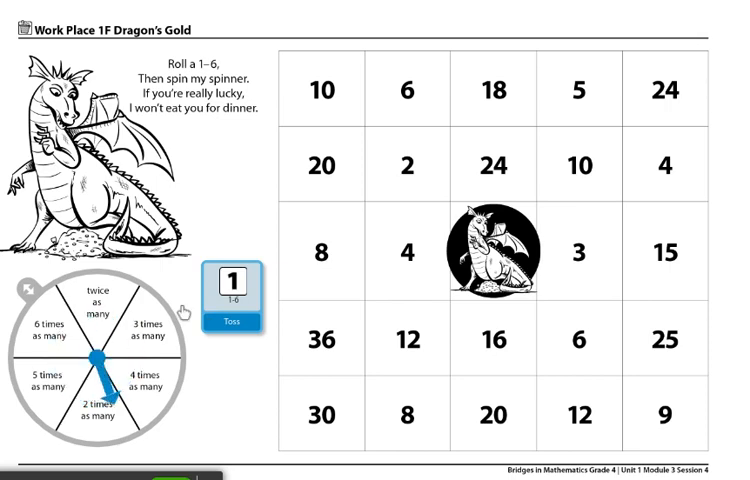
{"action": "mouse_move", "coordinate": [103, 418]}
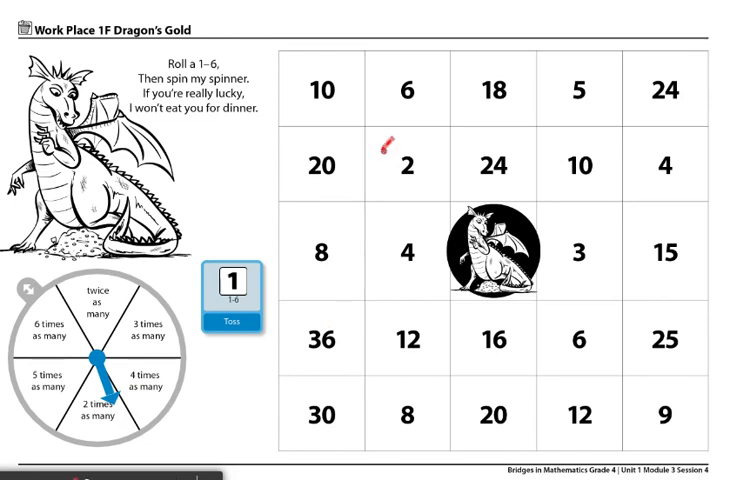
{"action": "left_click", "coordinate": [410, 165]}
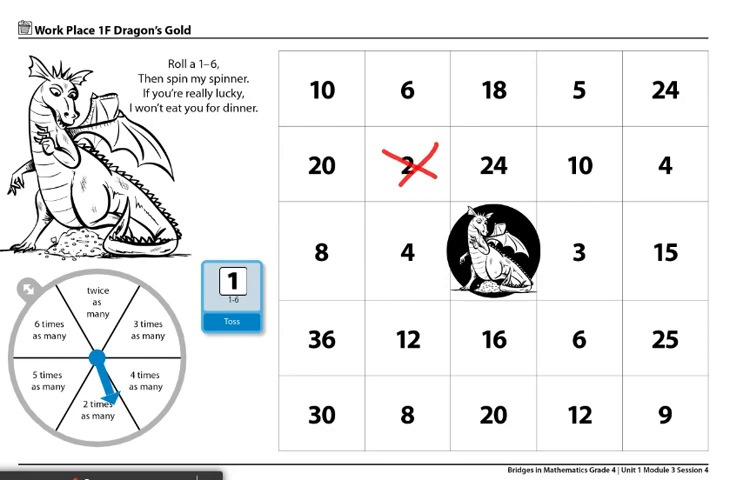
Toss the 1–6 die again, getting a 4 for the next turn
{"action": "left_click", "coordinate": [237, 326]}
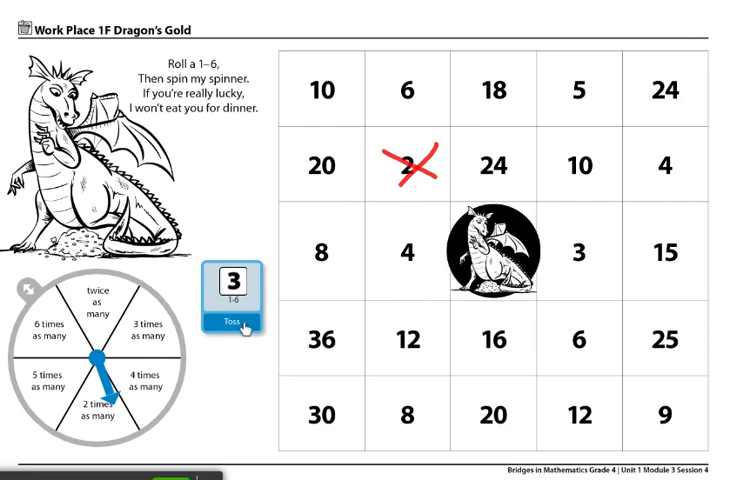
{"action": "left_click", "coordinate": [236, 323]}
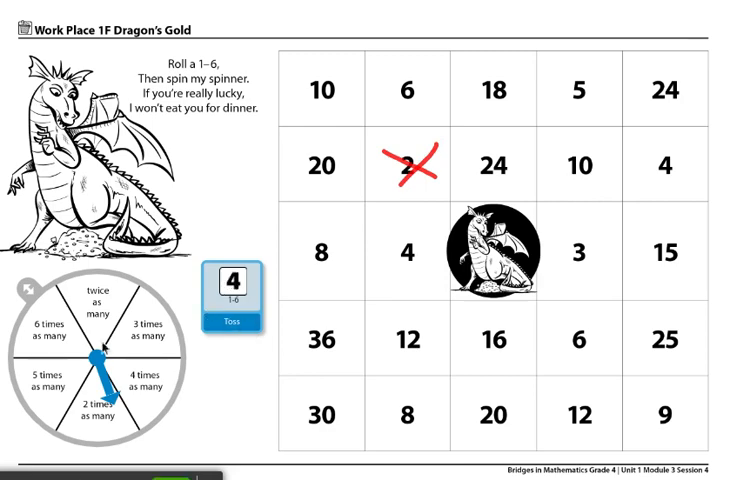